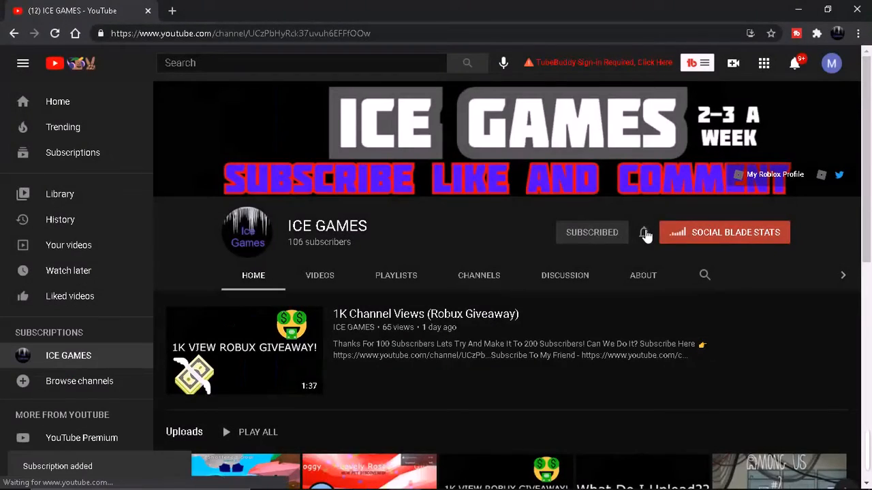
Step: Set ICE GAMES channel notifications to All via the bell icon
{"action": "left_click", "coordinate": [644, 232]}
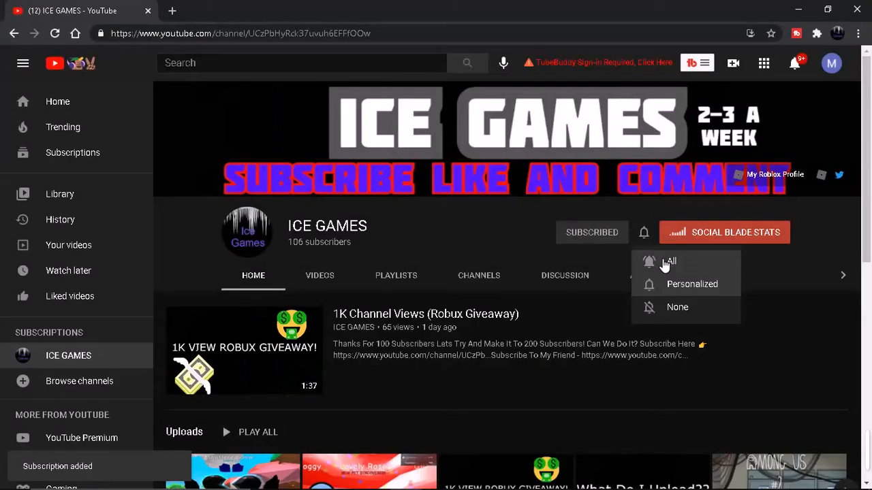
{"action": "left_click", "coordinate": [669, 261]}
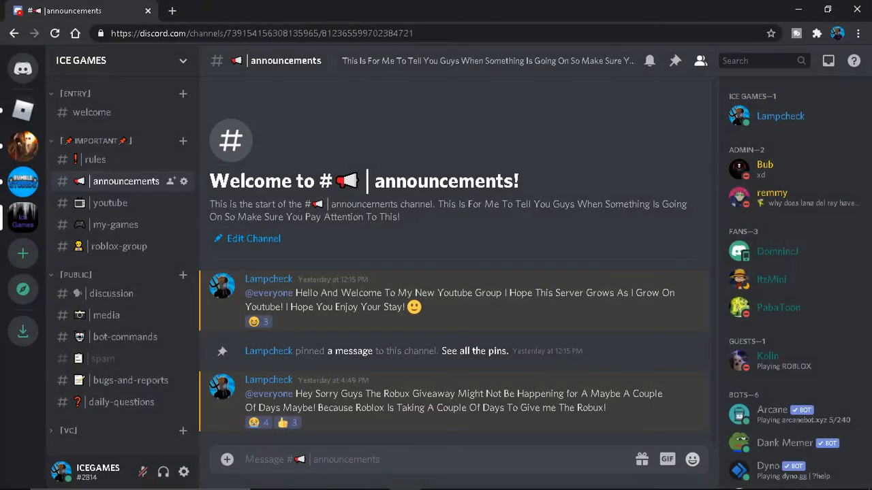
Step: Browse the #youtube, #my-games, #roblox-group and #media channels, ending in #discussion
{"action": "left_click", "coordinate": [110, 202]}
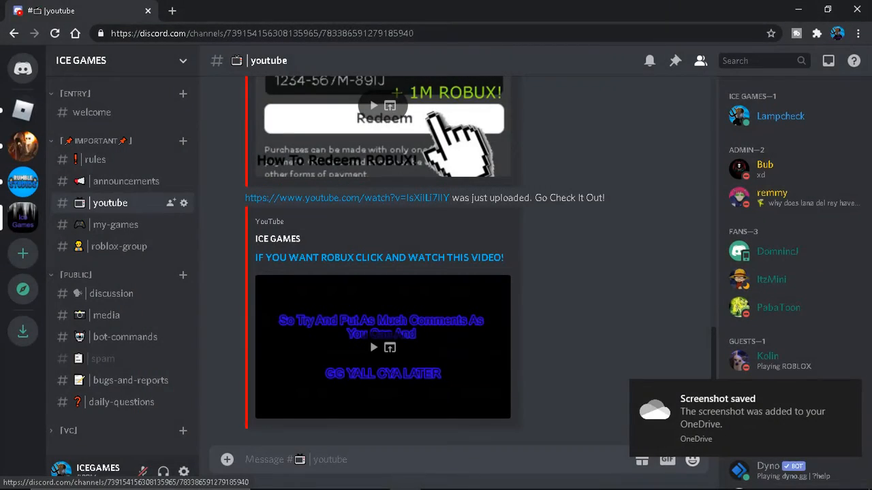
{"action": "left_click", "coordinate": [115, 224]}
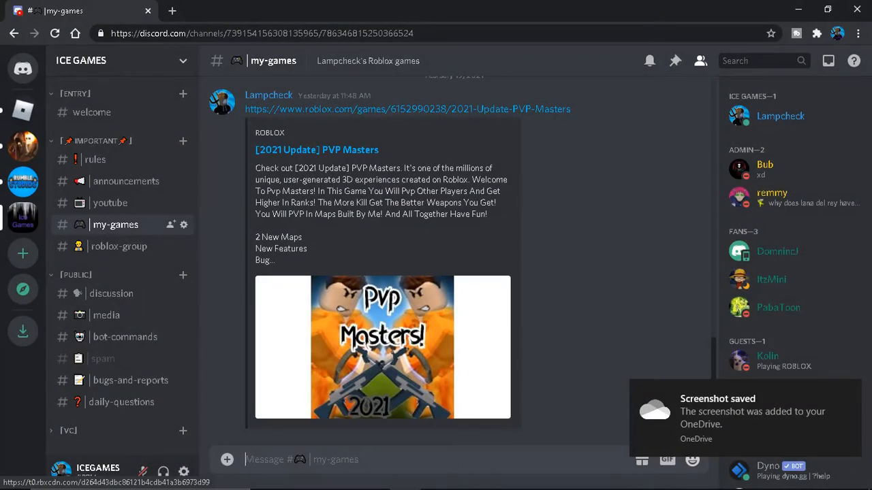
{"action": "left_click", "coordinate": [119, 247]}
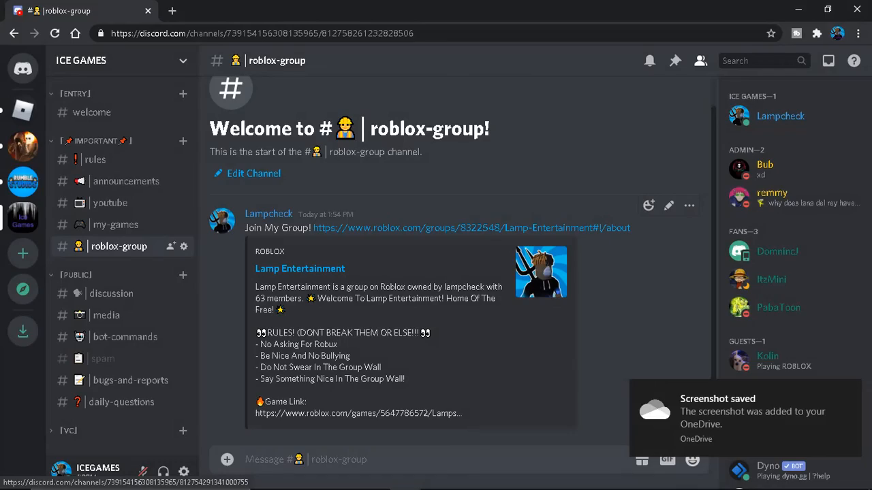
{"action": "left_click", "coordinate": [106, 315]}
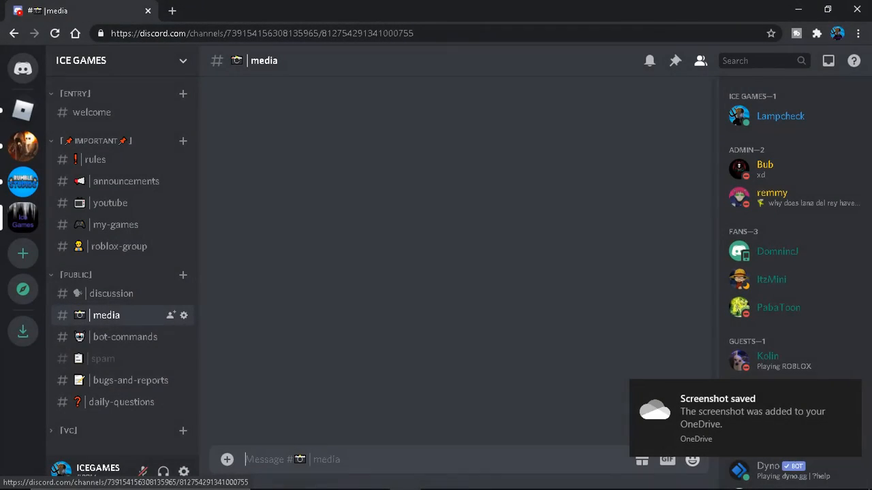
{"action": "left_click", "coordinate": [111, 293]}
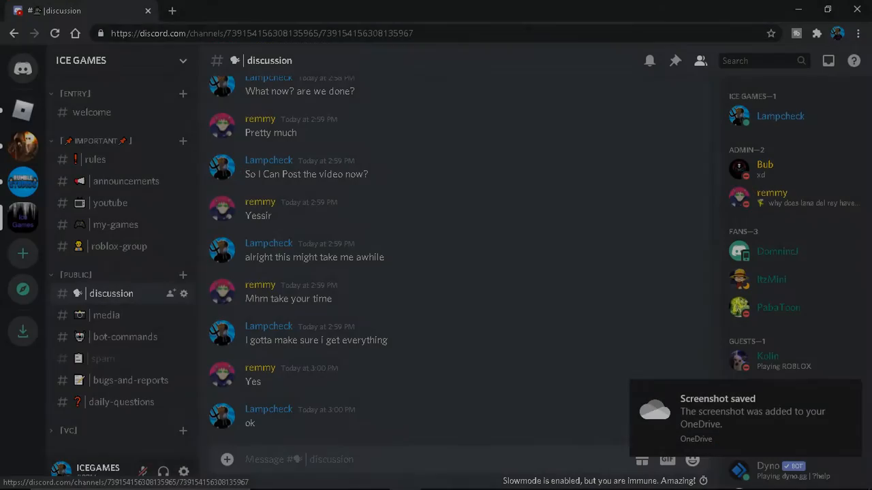